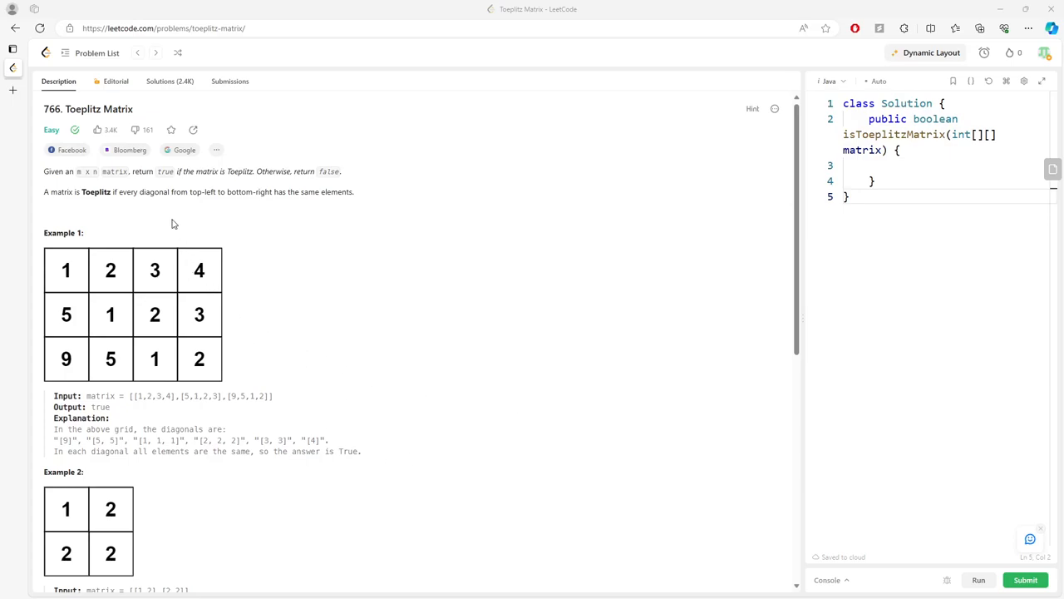
mouse_move(124, 187)
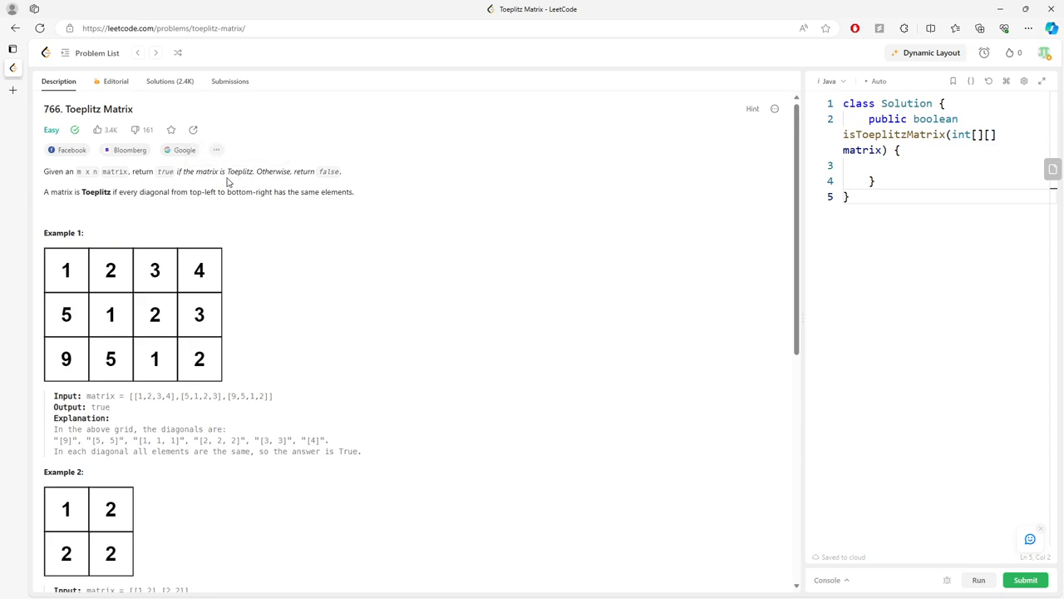
mouse_move(174, 192)
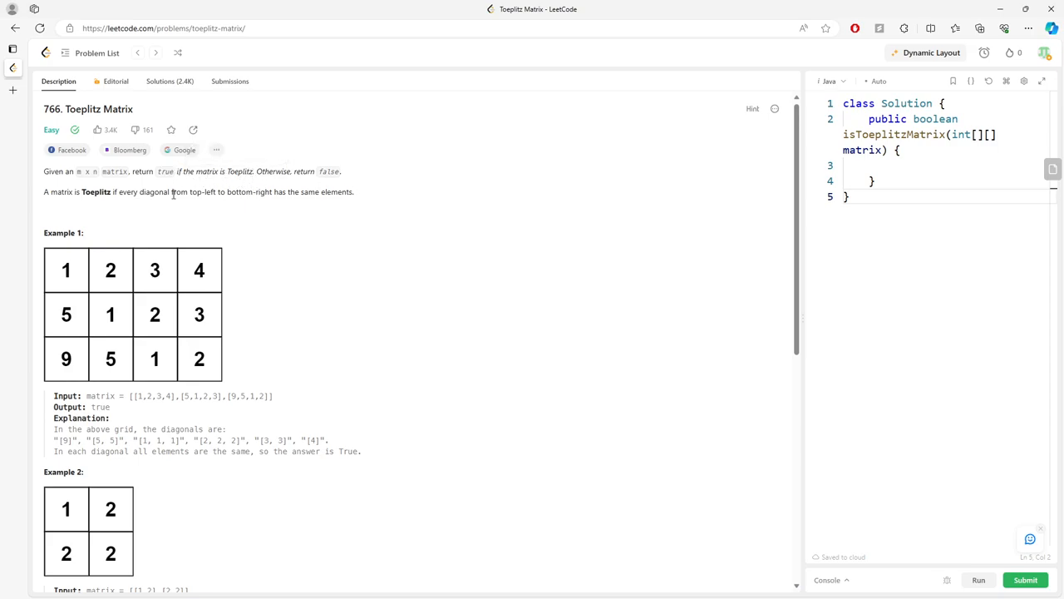
Highlight the bottom-right diagonal wording in the Toeplitz Matrix description
double_click(96, 191)
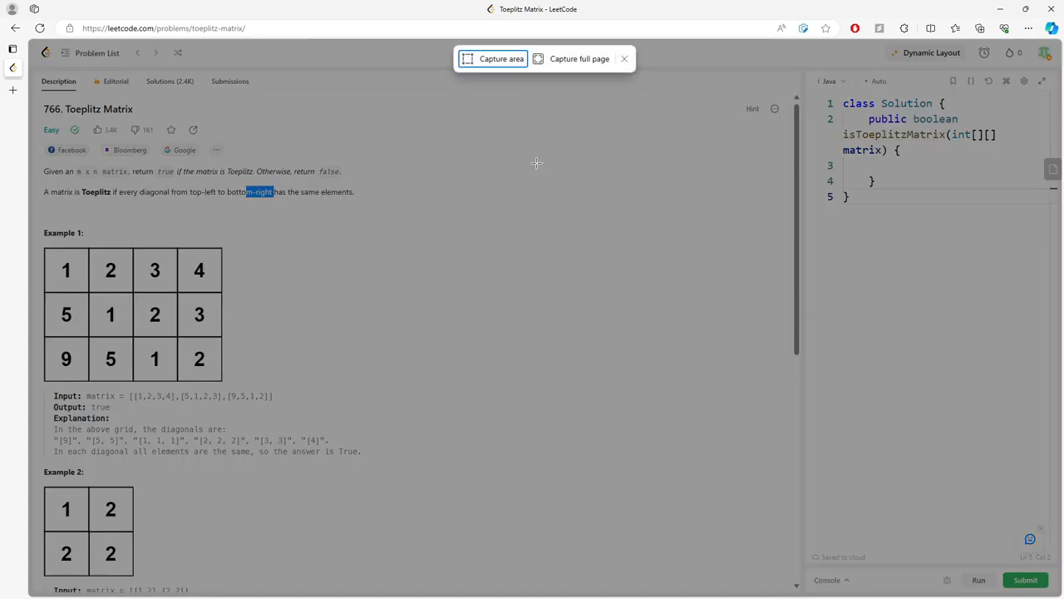
Capture Example 1, draw arrows and circles along its diagonals, then discard it
left_click(493, 58)
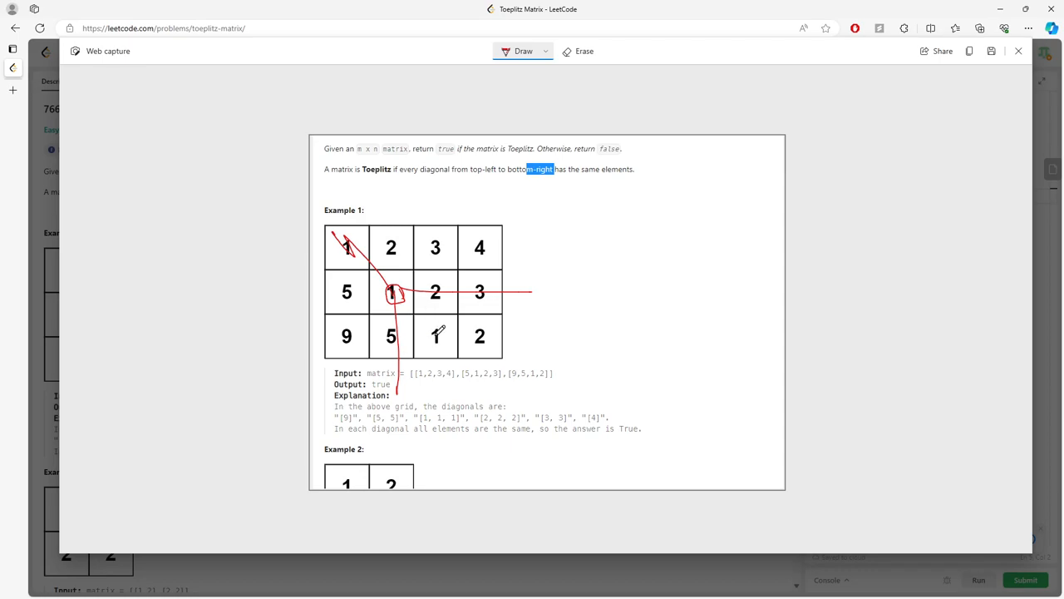
left_click_drag(408, 299, 437, 336)
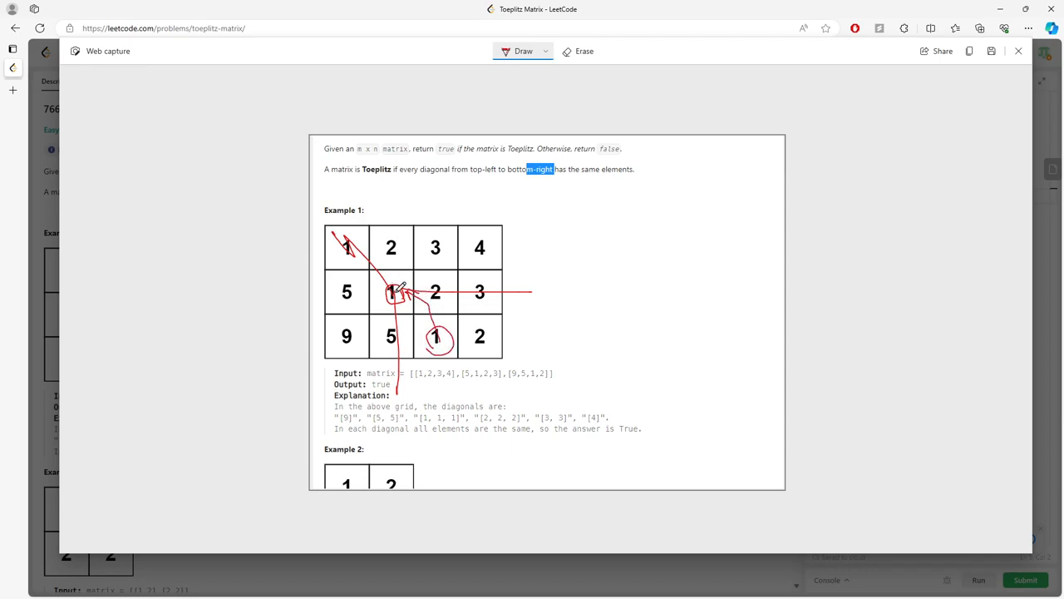
left_click_drag(345, 241, 466, 358)
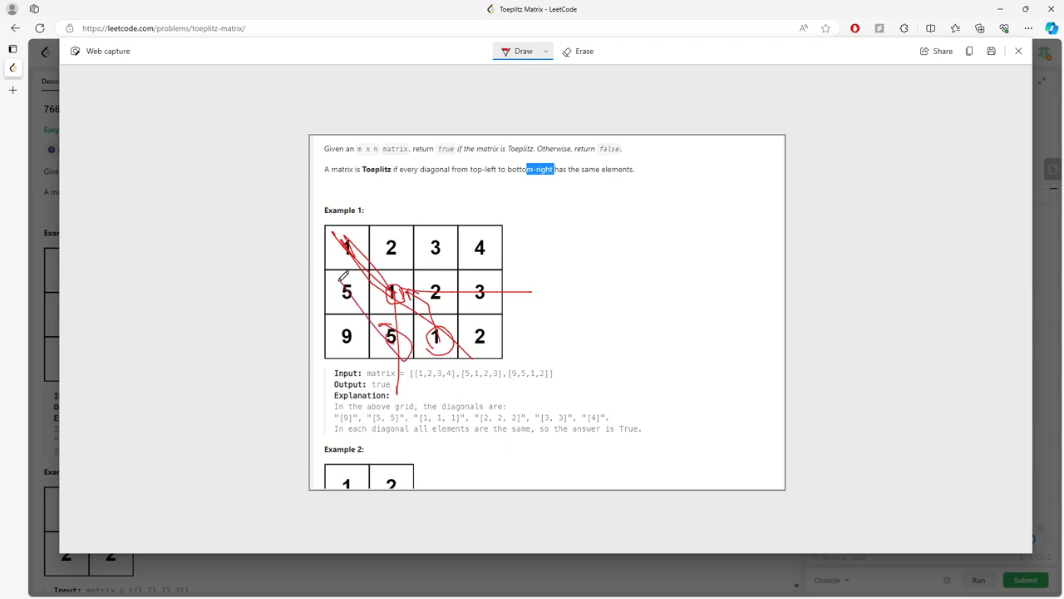
left_click(1018, 51)
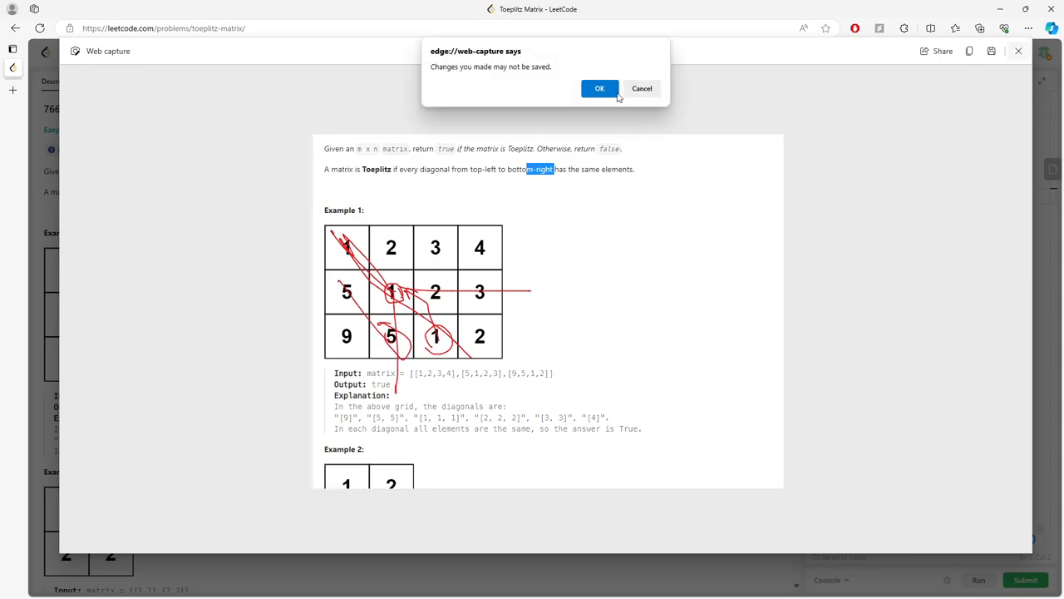
left_click(600, 88)
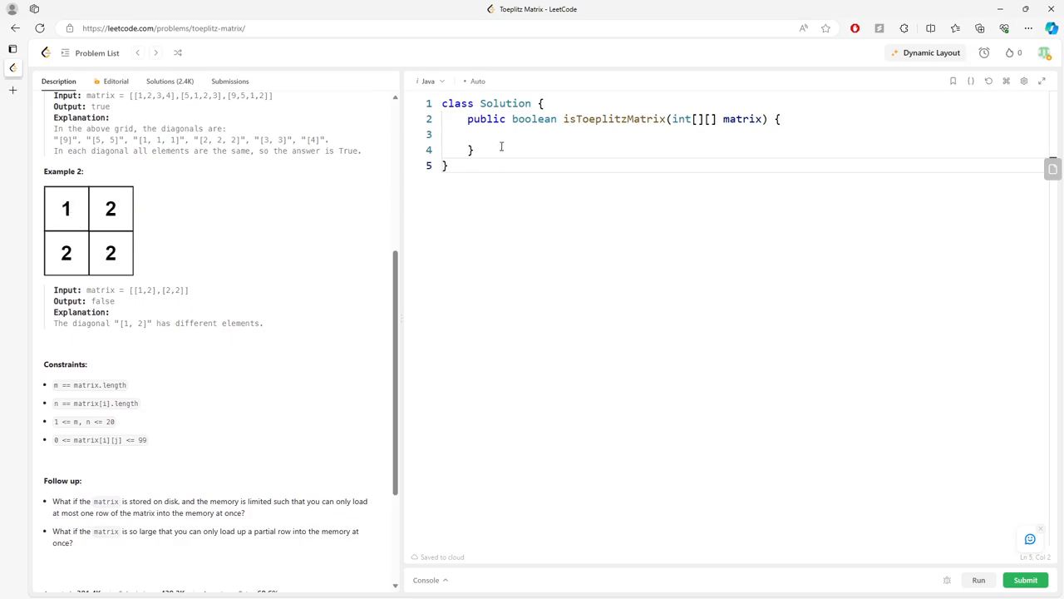
Write nested loops returning false when matrix[i][j] != matrix[i-1][j-1], else true
left_click(493, 135)
type("for(int i = 0; ")
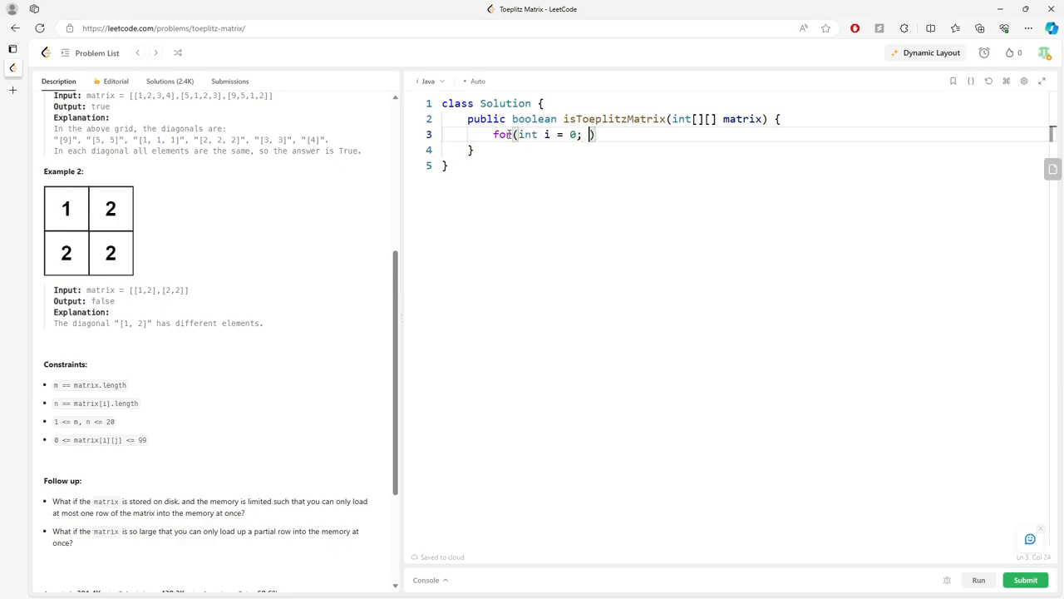
type("i < matrix.length; i++")
type("for(int j = 0; j < matrix[p")
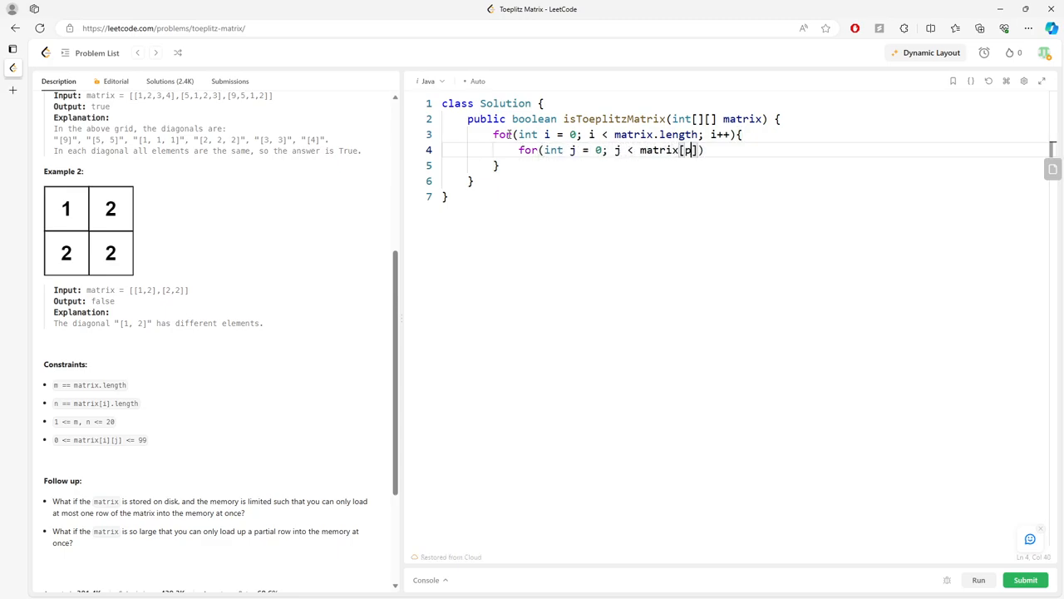
type("0].length; j++")
type("if(i > 0 7")
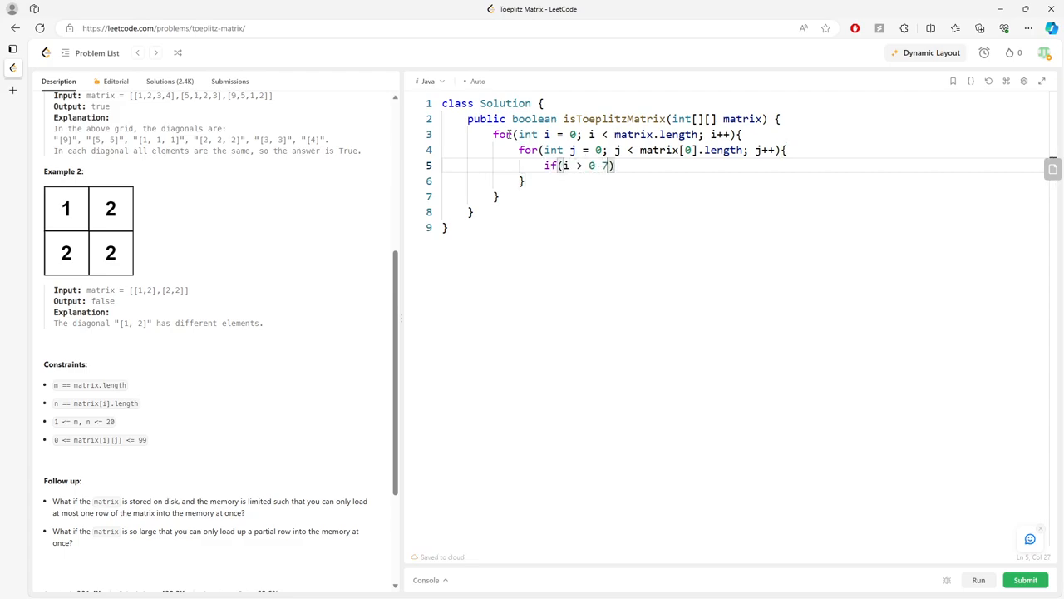
type("&& j >=")
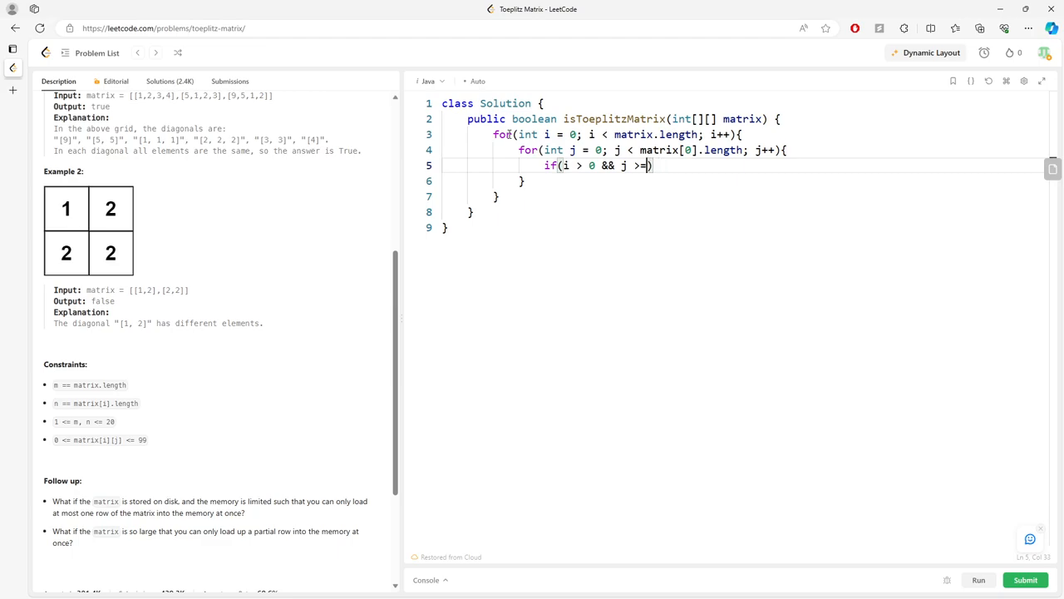
type("0 && matrix[i-1][j-]")
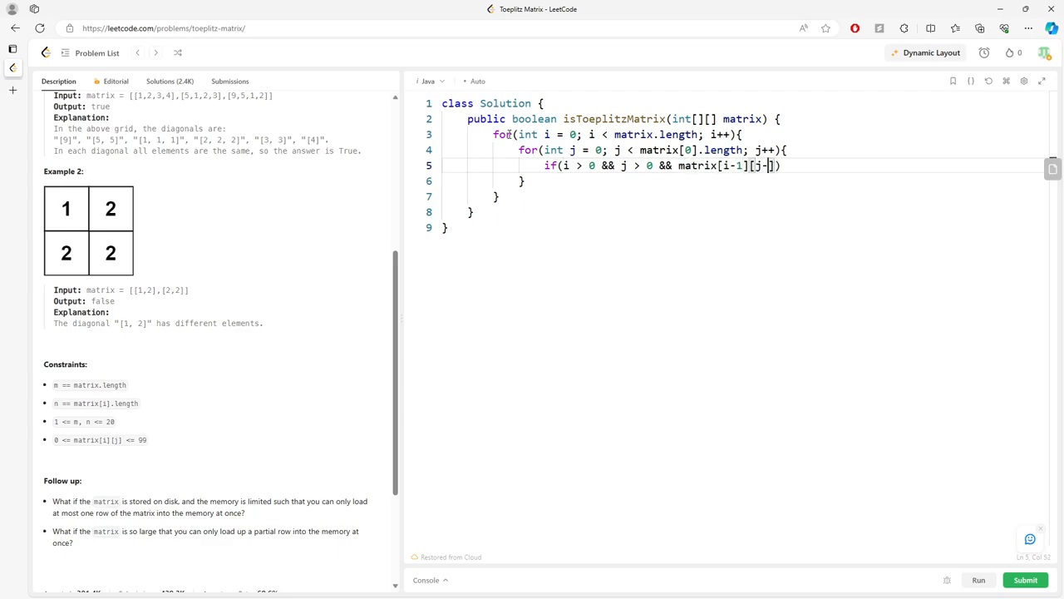
type("1]")
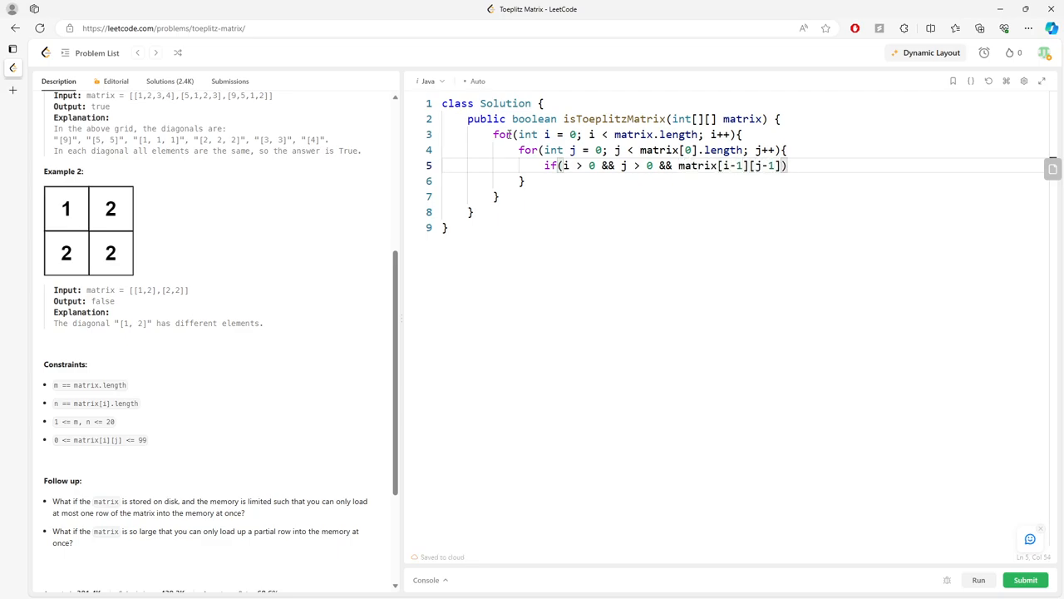
type("!= matrix[i][j]")
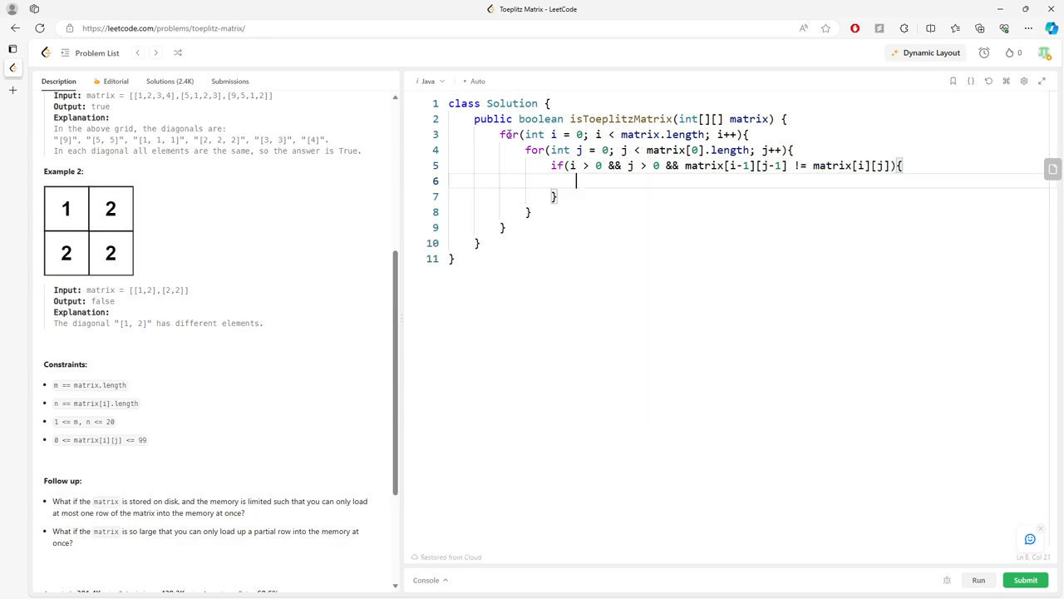
type("return false;")
type("return tr")
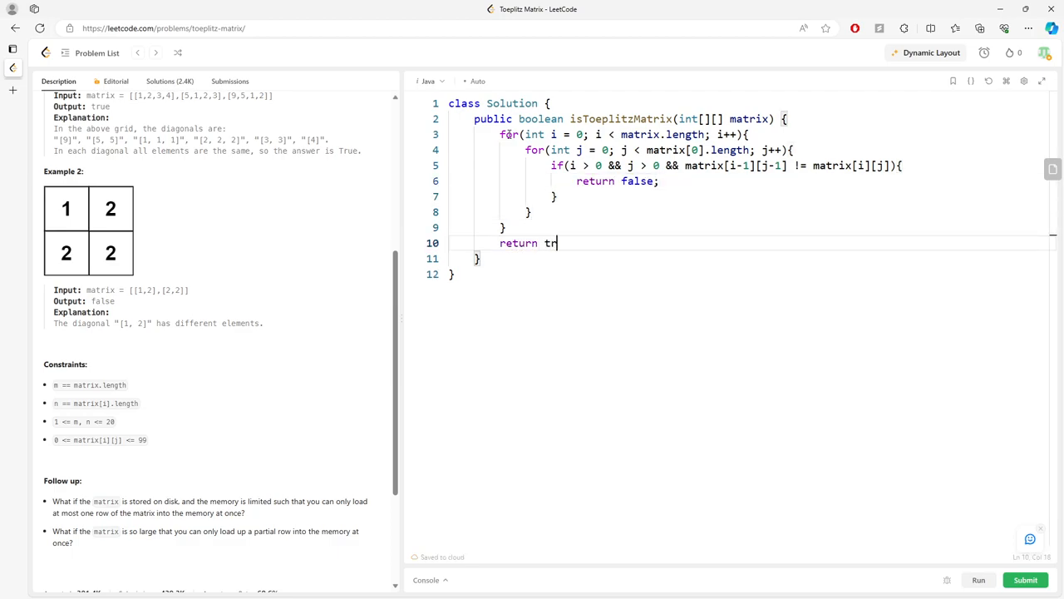
type("ue;")
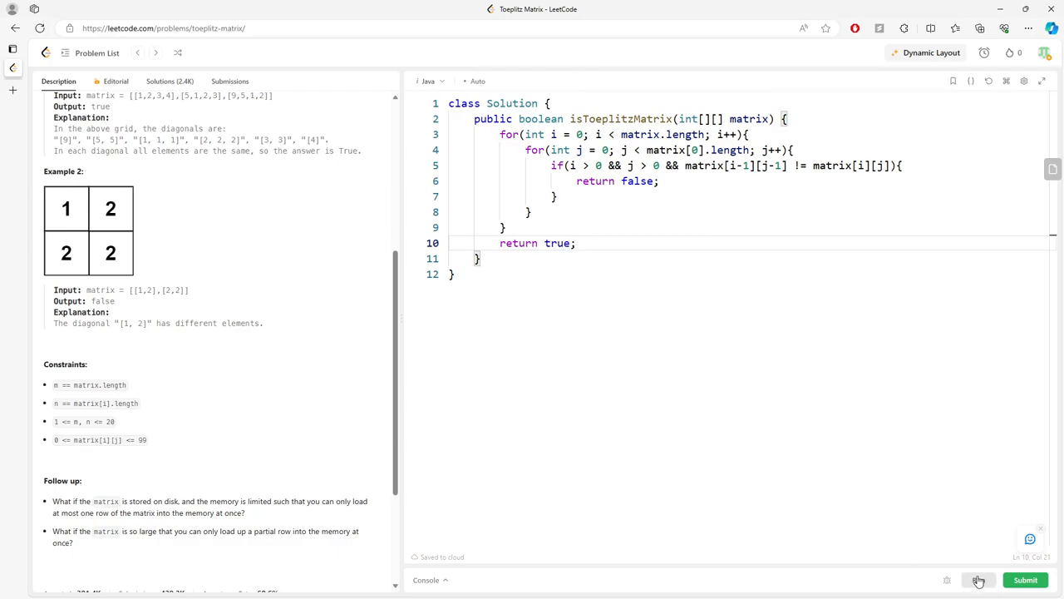
Run the example tests, submit for an Accepted verdict, and return to Description
left_click(978, 580)
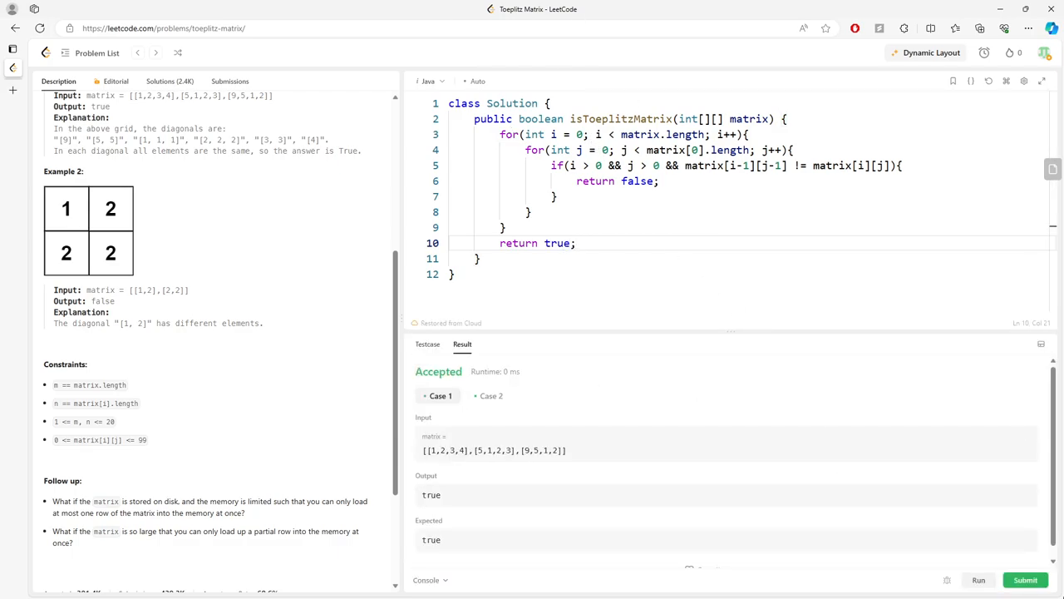
left_click(229, 81)
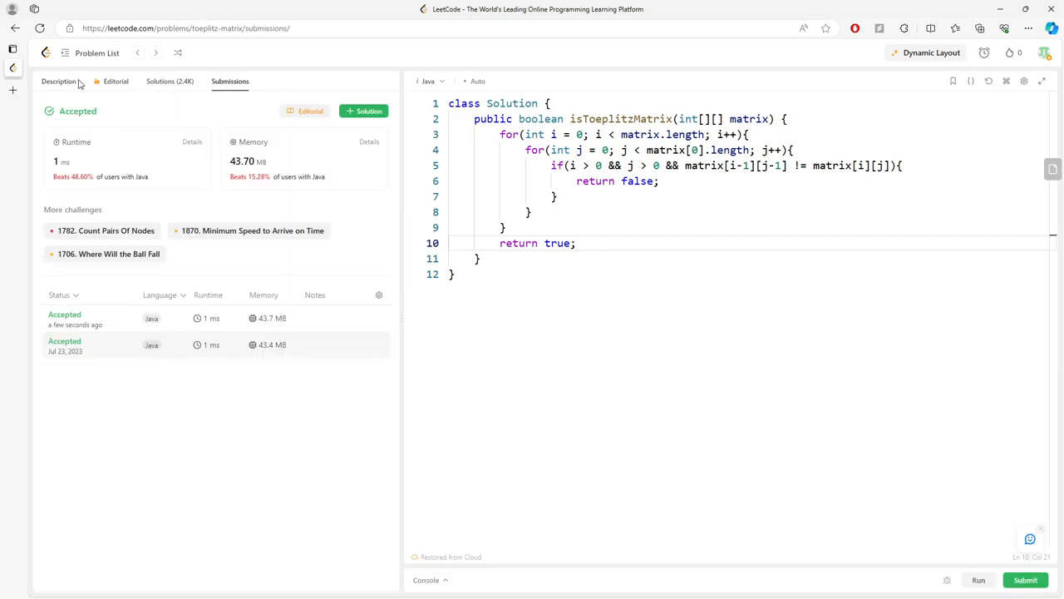
left_click(59, 81)
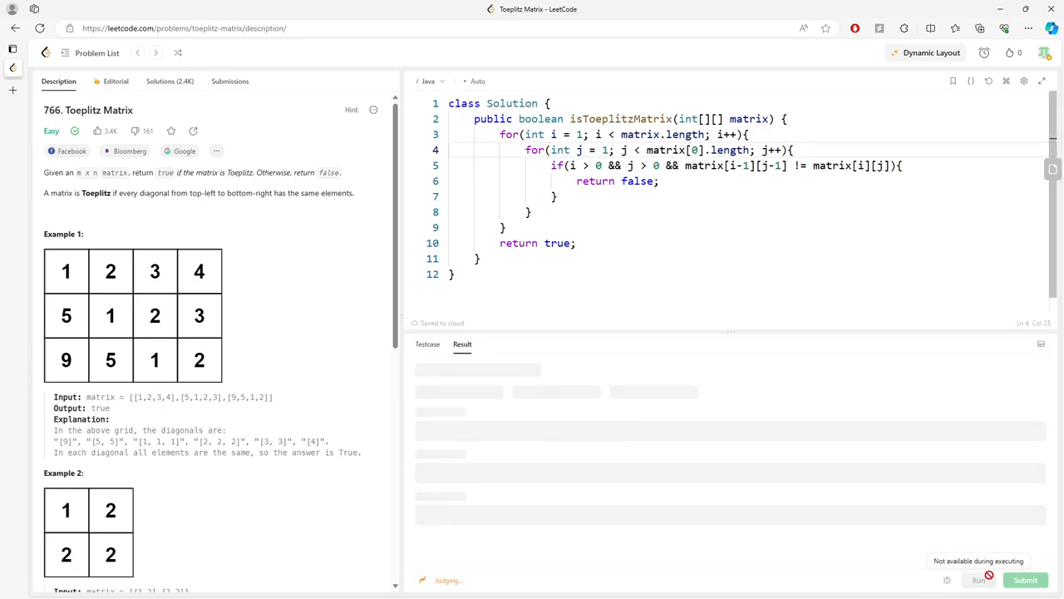
Submit the index-1 version, return to Description, and select the nested loops block
left_click(1026, 579)
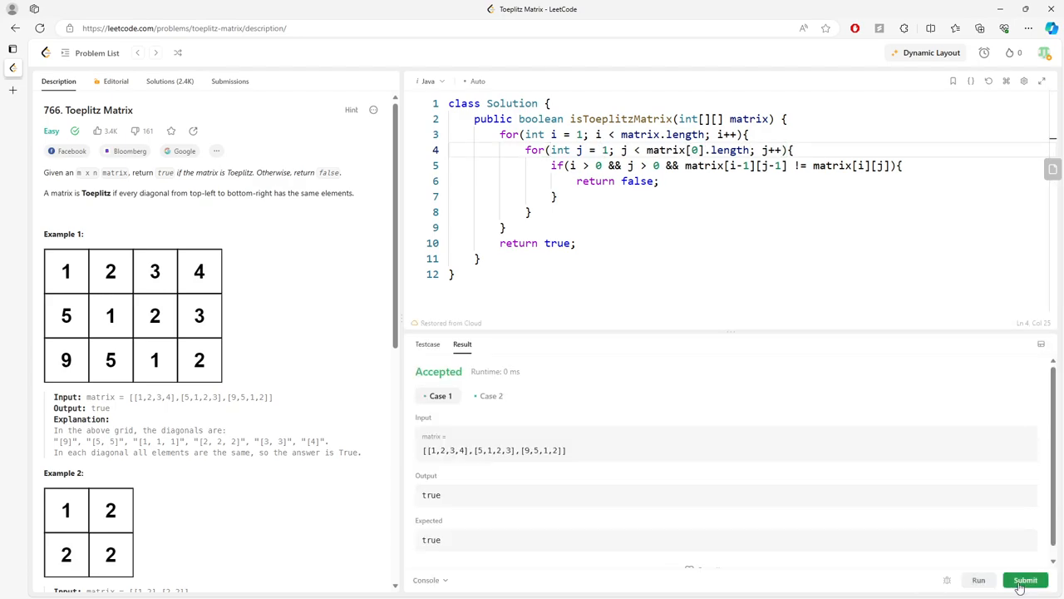
left_click(1025, 579)
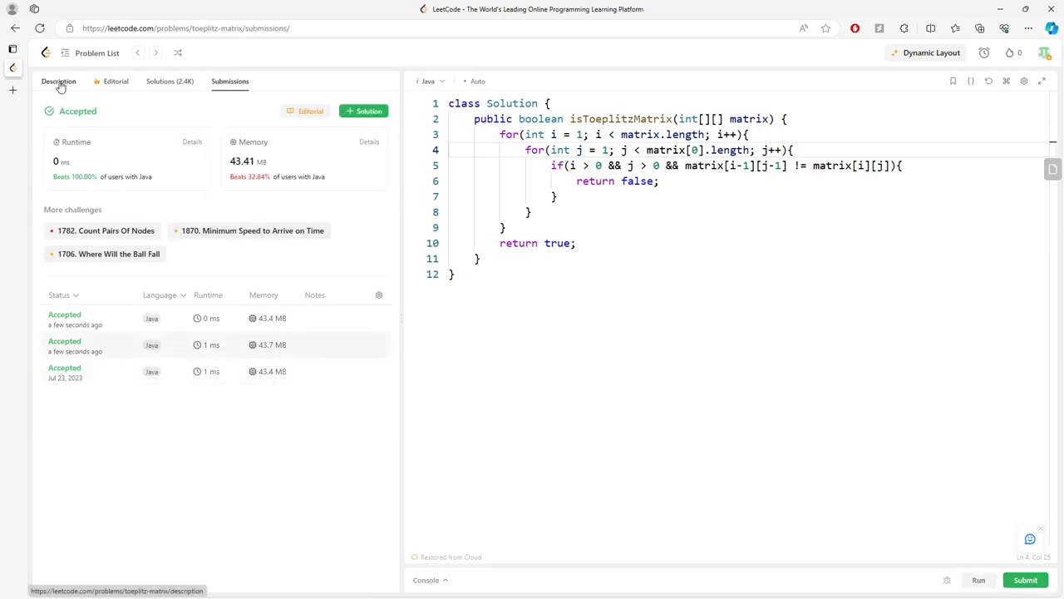
left_click(58, 81)
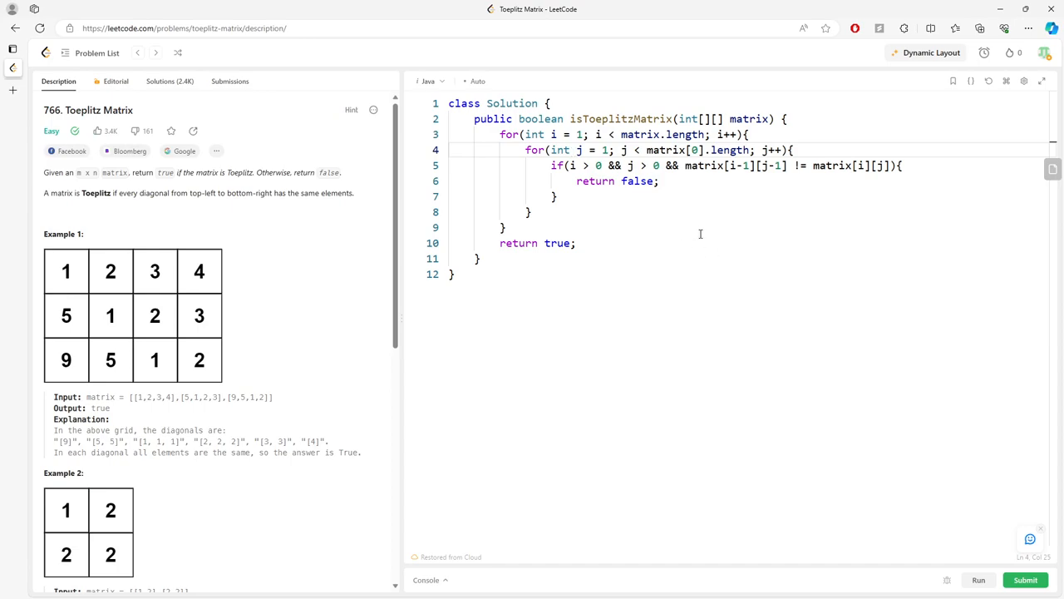
left_click_drag(499, 134, 531, 227)
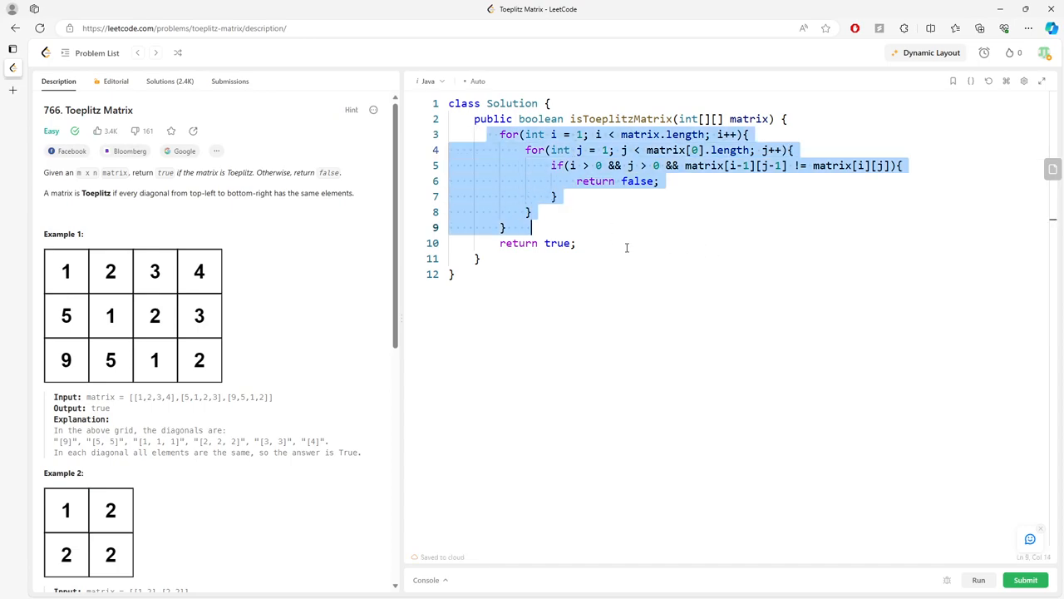